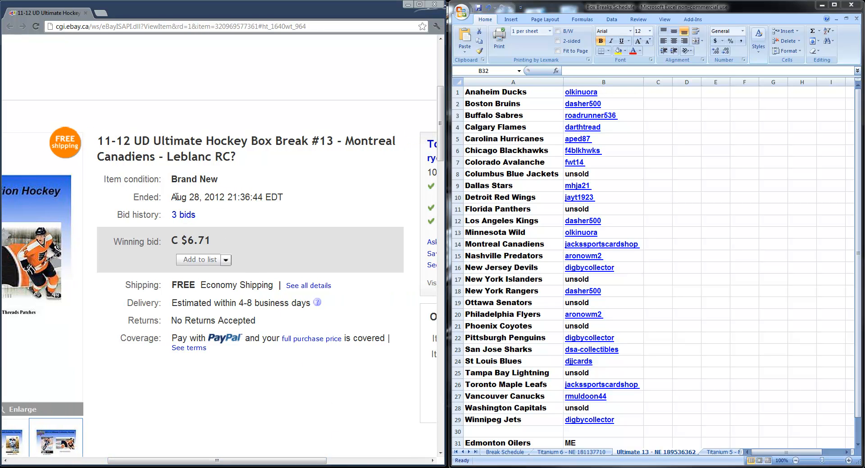
mouse_move(432, 138)
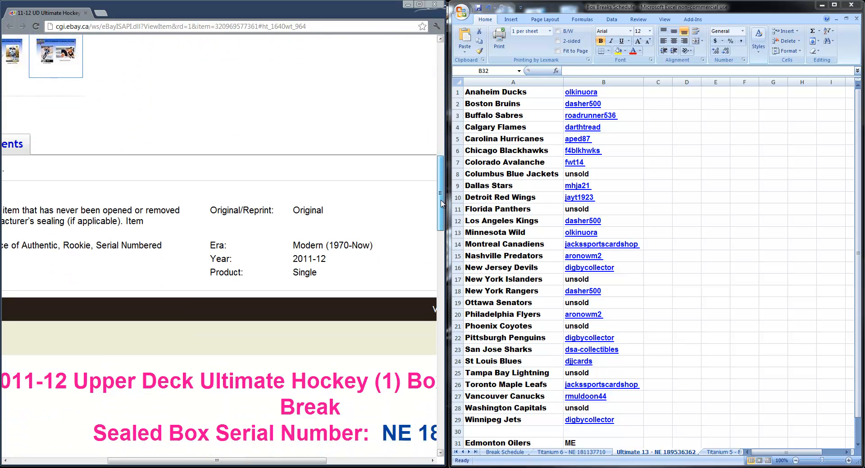
Scroll the Box Break #13 listing to the sealed box serial number NE 189536362.
scroll(down, 3)
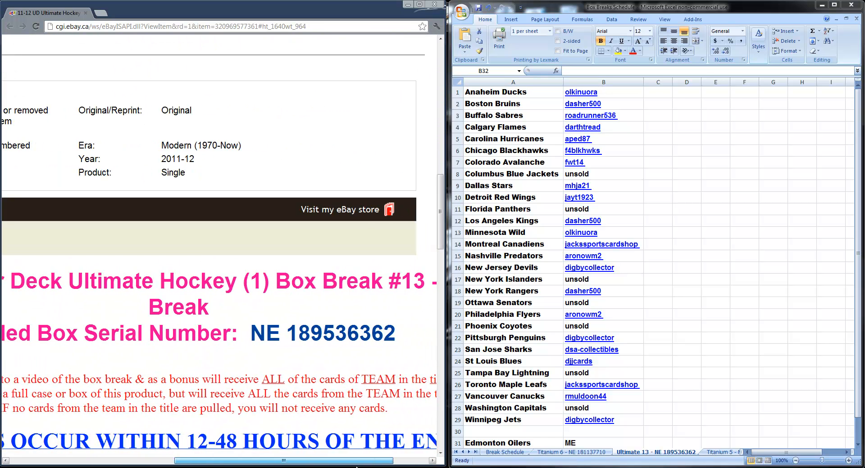
mouse_move(329, 341)
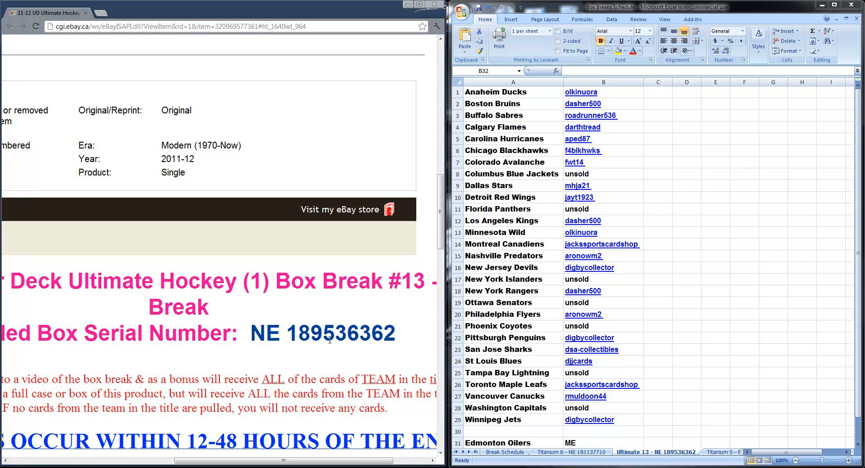
mouse_move(389, 338)
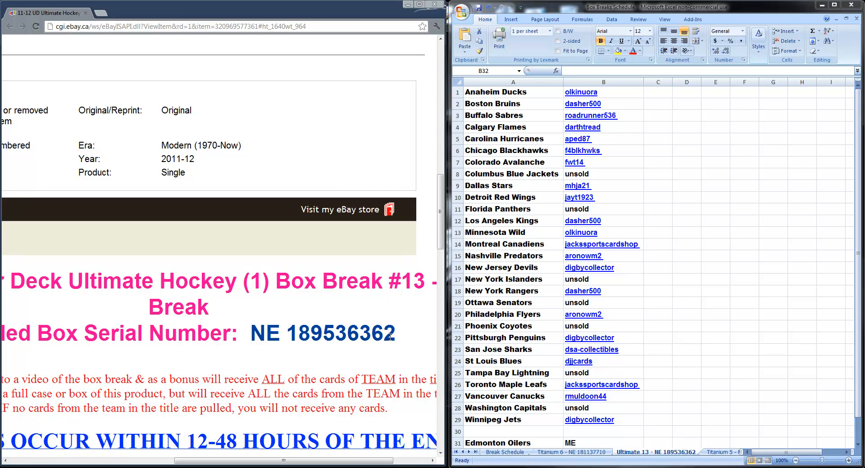
mouse_move(612, 253)
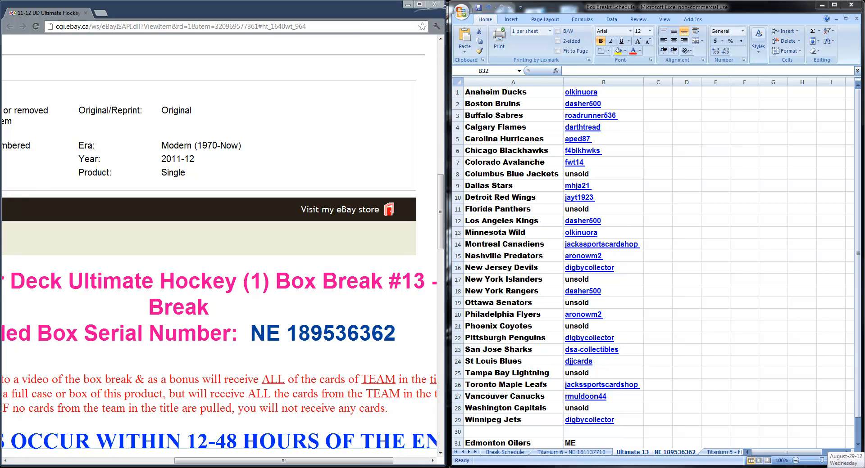
mouse_move(627, 419)
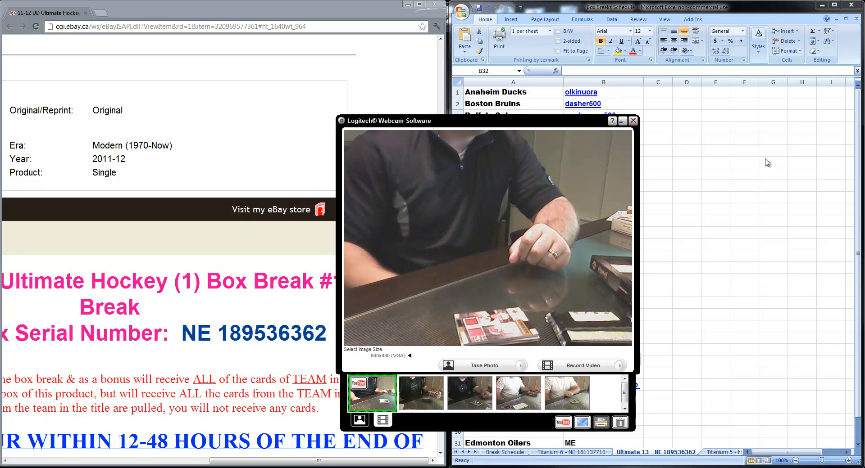
Drag the webcam window left over Chrome to reveal the full Ultimate 13 winners list.
drag(488, 120, 295, 102)
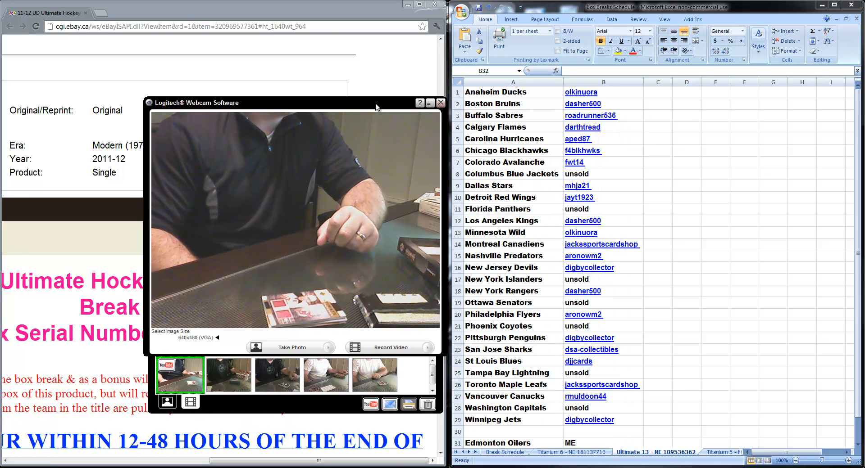